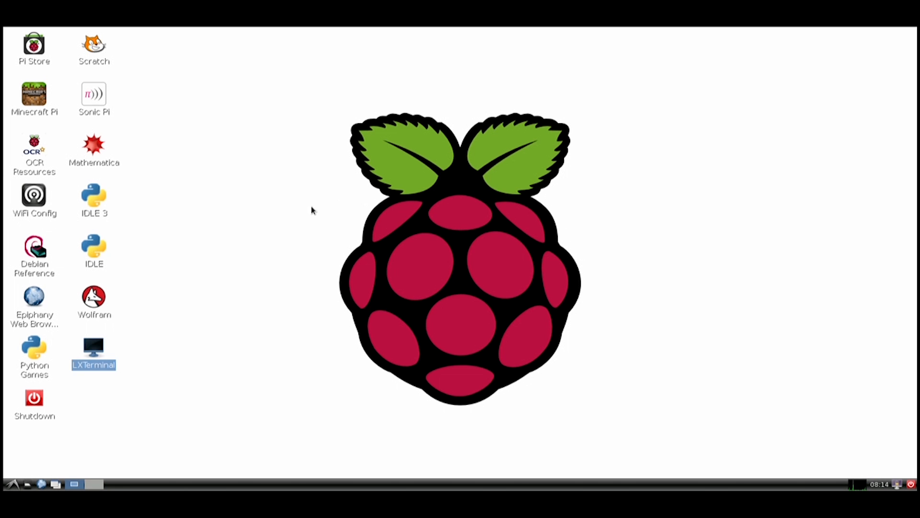
{"action": "mouse_move", "coordinate": [158, 344]}
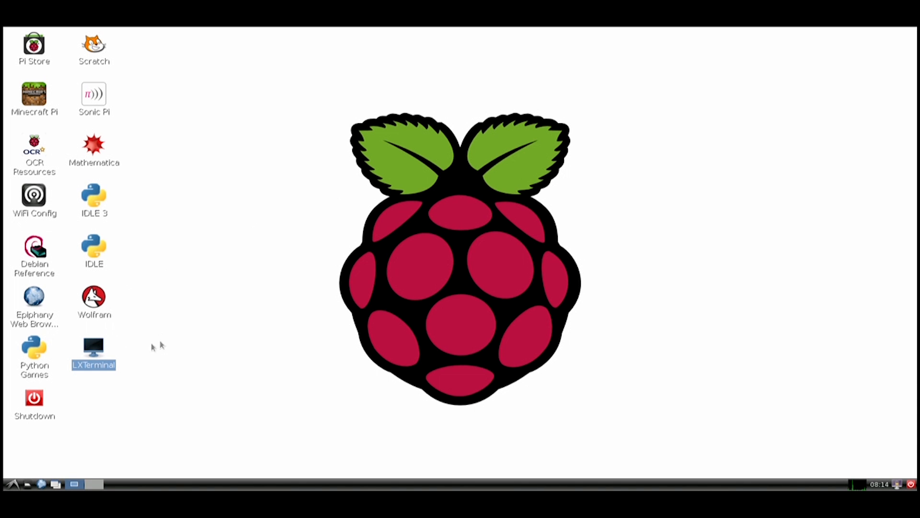
{"action": "mouse_move", "coordinate": [94, 351]}
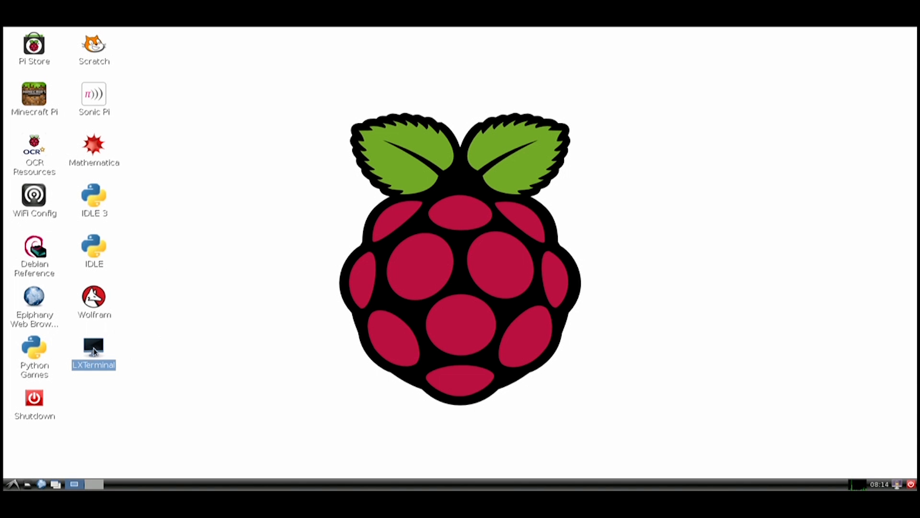
{"action": "mouse_move", "coordinate": [276, 329]}
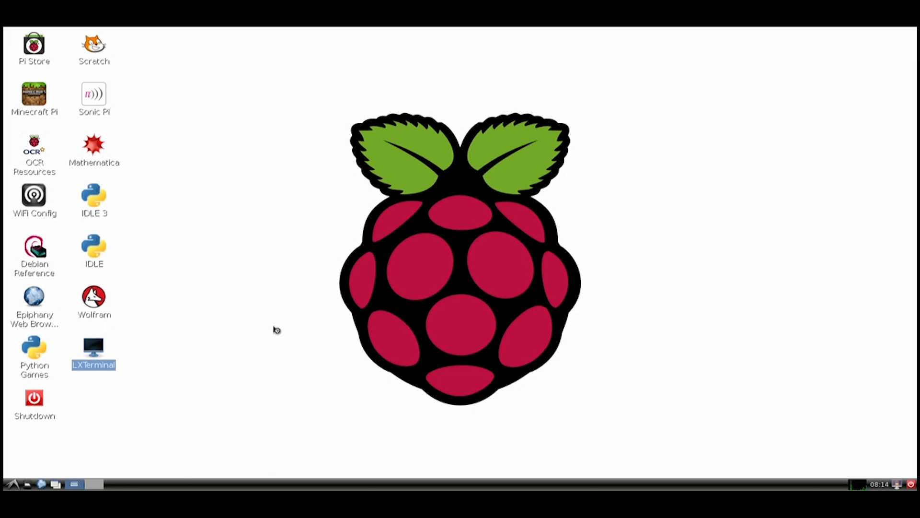
Run raspistill -o cam.jpg in a new terminal to capture a test photo
{"action": "double_click", "coordinate": [93, 349]}
{"action": "type", "text": "rasp"}
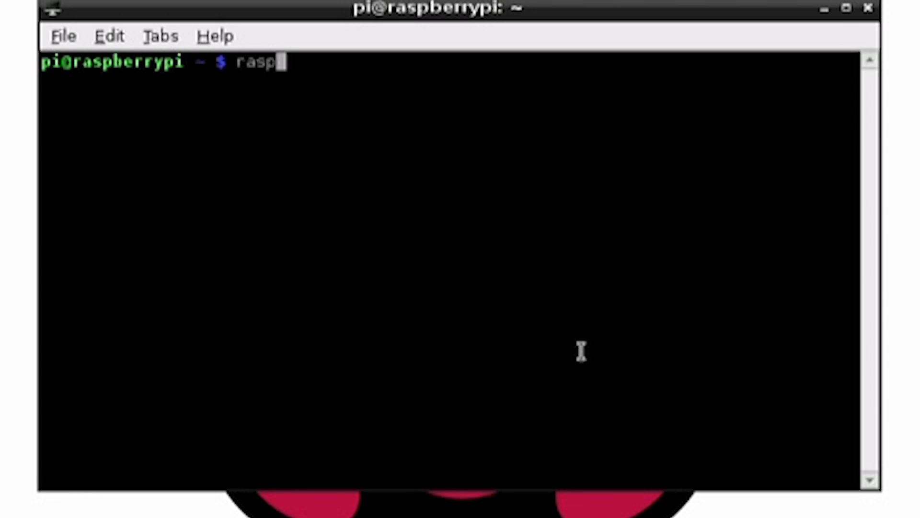
{"action": "type", "text": "istill -o cam"}
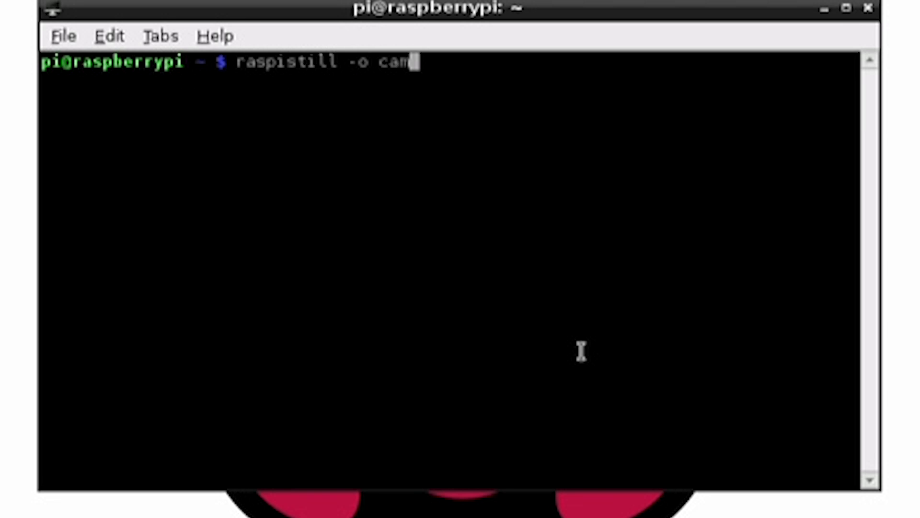
{"action": "type", "text": ".jpg"}
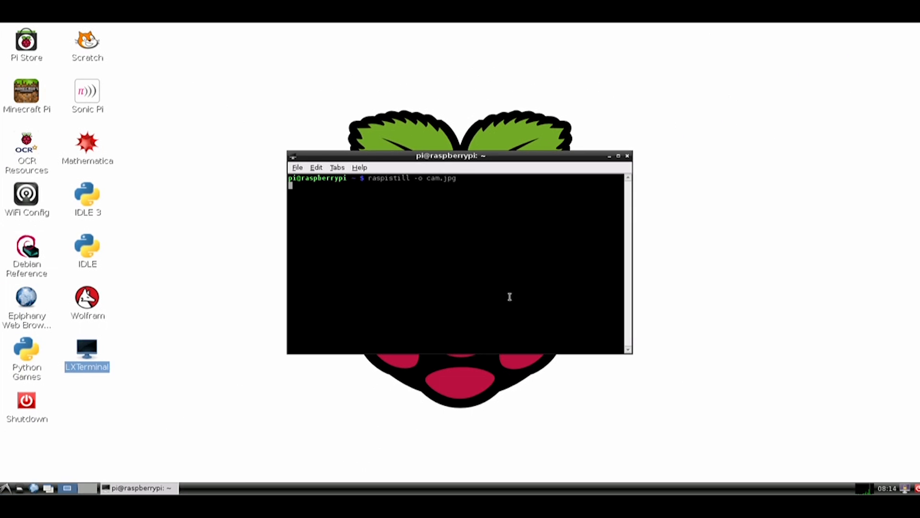
{"action": "key", "text": "Return"}
{"action": "type", "text": "mk"}
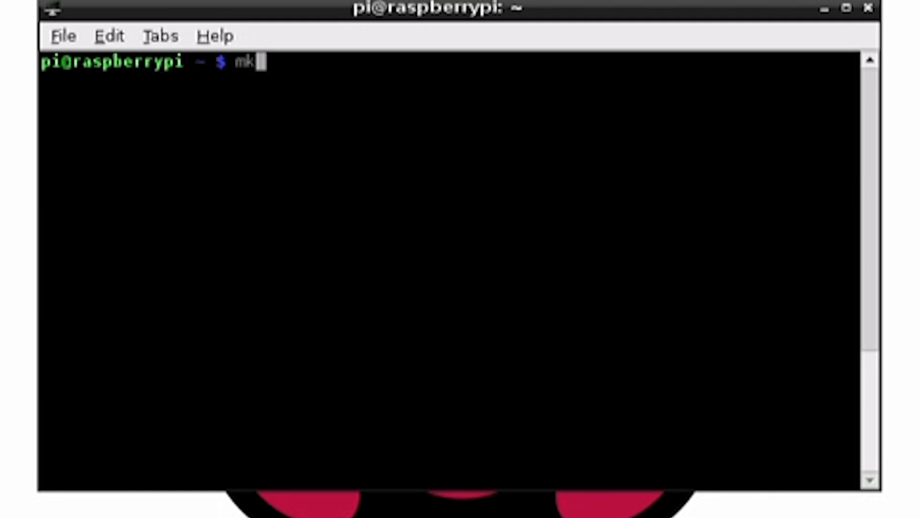
Make the timelapse directory with mkdir, cd into it and begin nano camera.sh
{"action": "type", "text": "dir timelapse"}
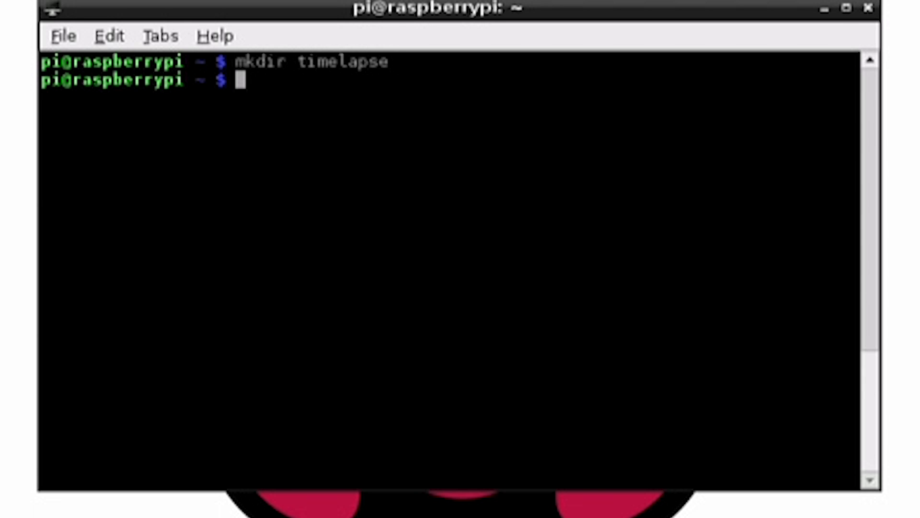
{"action": "type", "text": "cd ."}
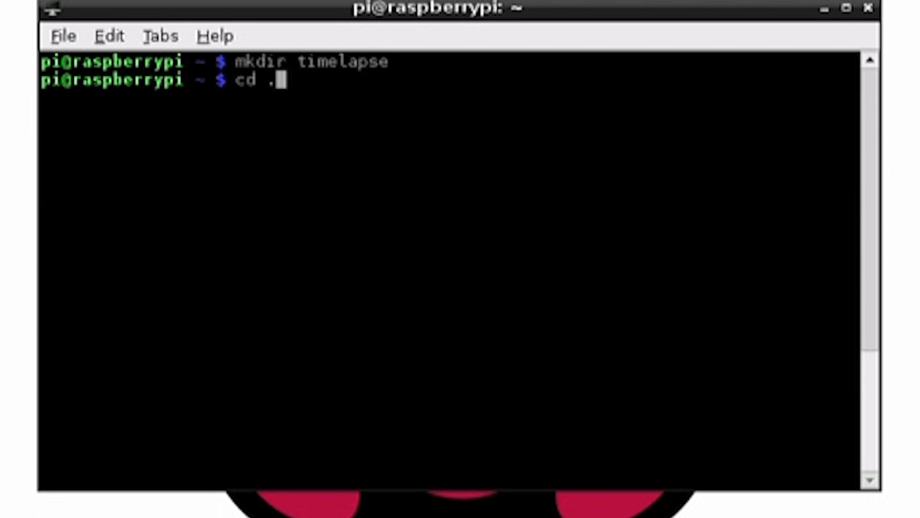
{"action": "type", "text": "/timelapse"}
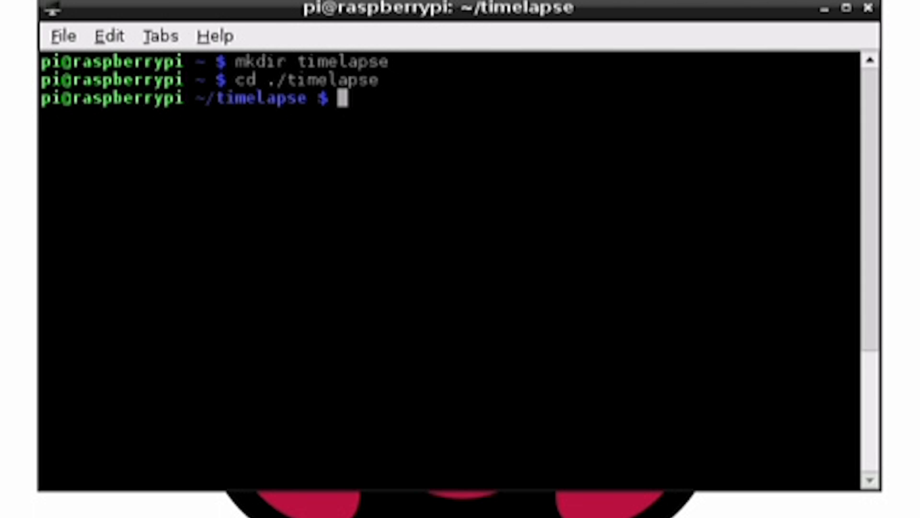
{"action": "type", "text": "nano camera.sh"}
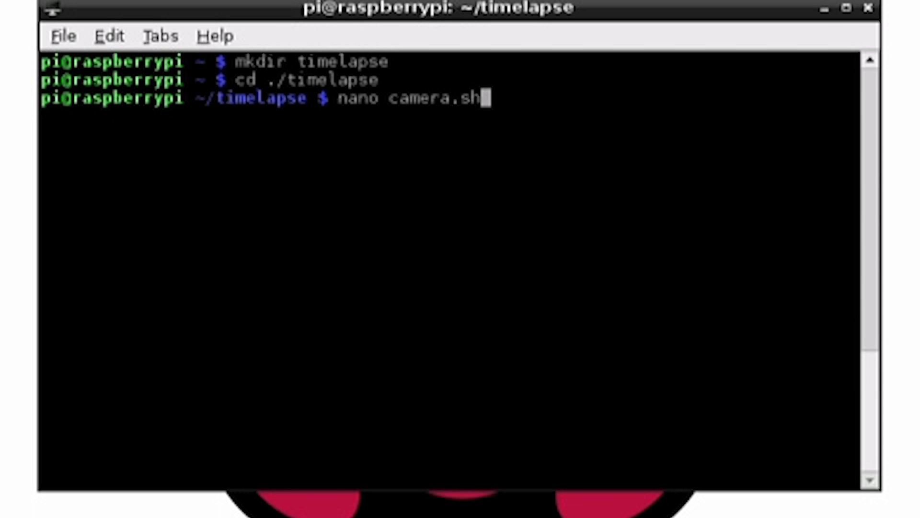
Start camera.sh with a bash shebang and DATE=$(date +"%Y-%m-%d_%H%M") variable
{"action": "key", "text": "Return"}
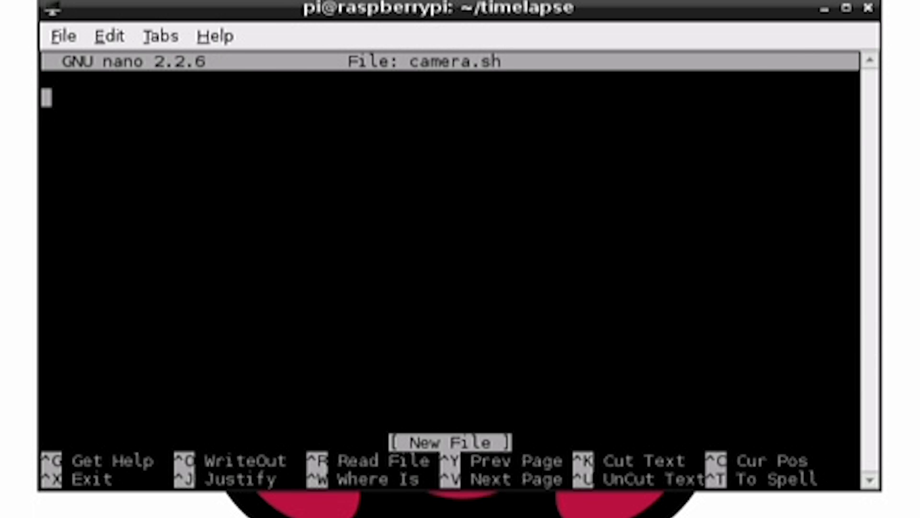
{"action": "type", "text": "#!/bin/bash"}
{"action": "left_click", "coordinate": [449, 133]}
{"action": "type", "text": "DATE"}
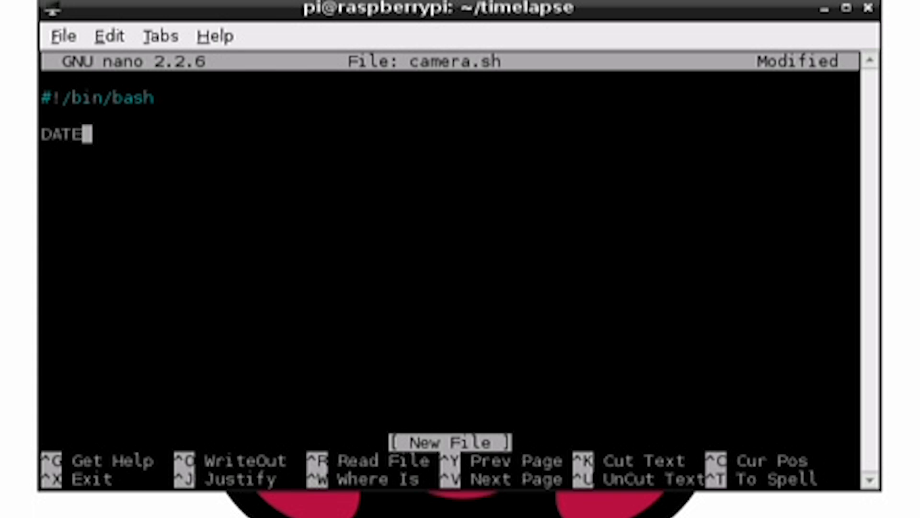
{"action": "type", "text": "=$(date +"}
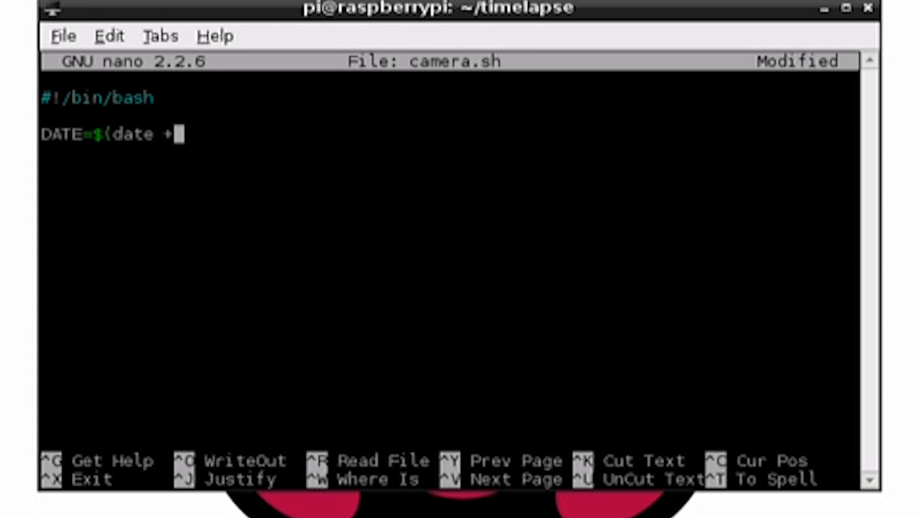
{"action": "type", "text": "\"%"}
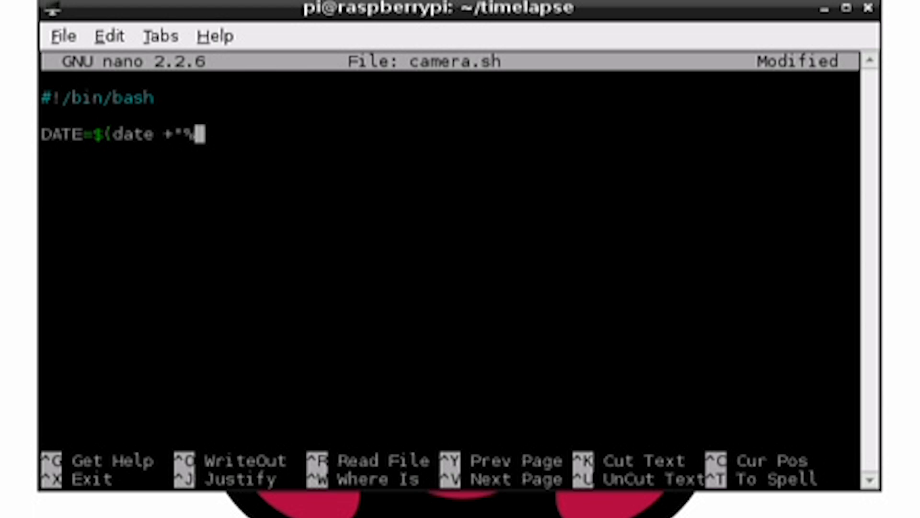
{"action": "type", "text": "Y-%m-%"}
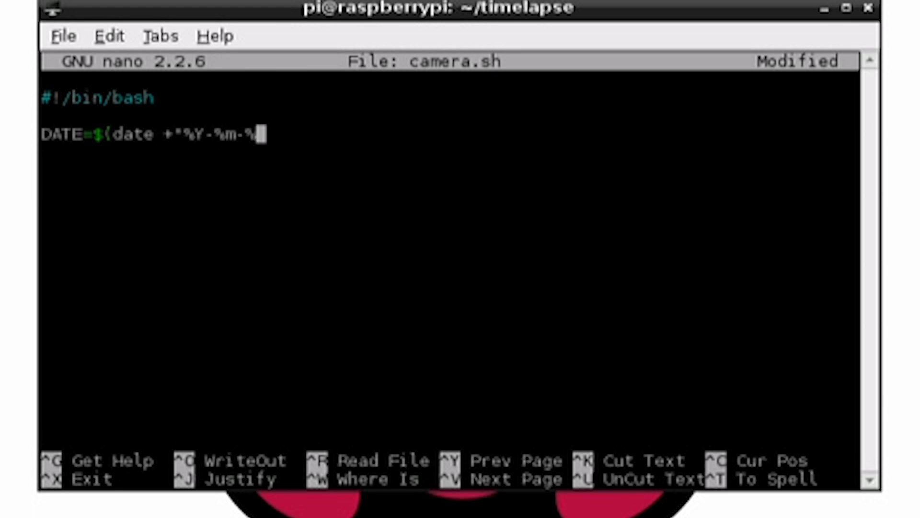
{"action": "type", "text": "d_"}
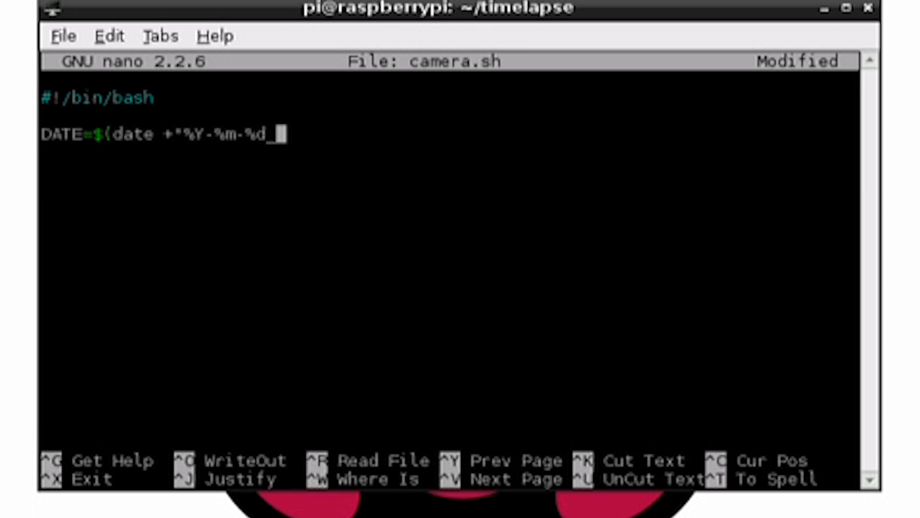
{"action": "type", "text": "%H"}
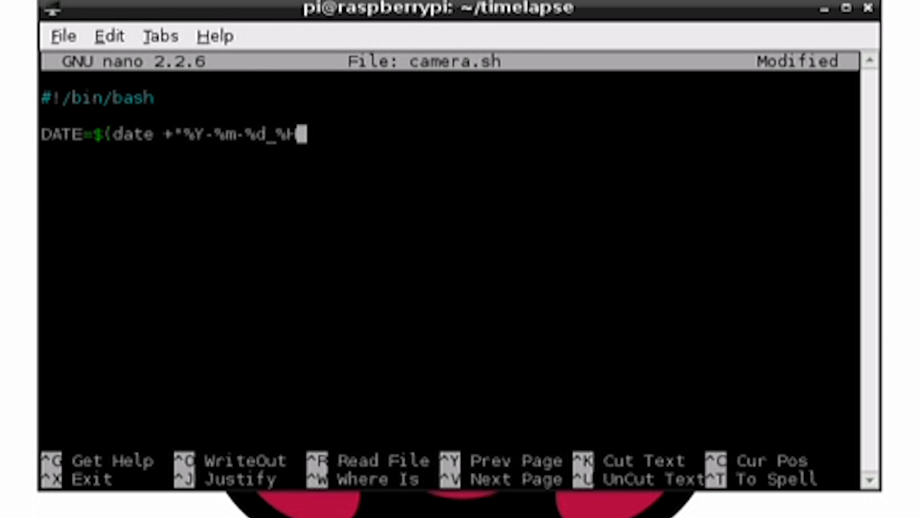
{"action": "type", "text": "%M\")"}
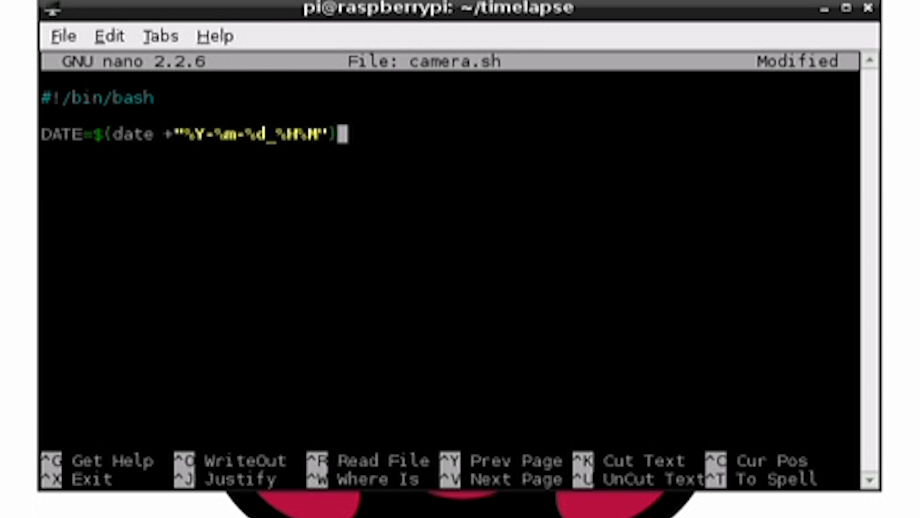
Add the raspistill line saving /home/pi/timelapse/$DATE.jpg, then save and exit nano
{"action": "type", "text": "raspistill -o /"}
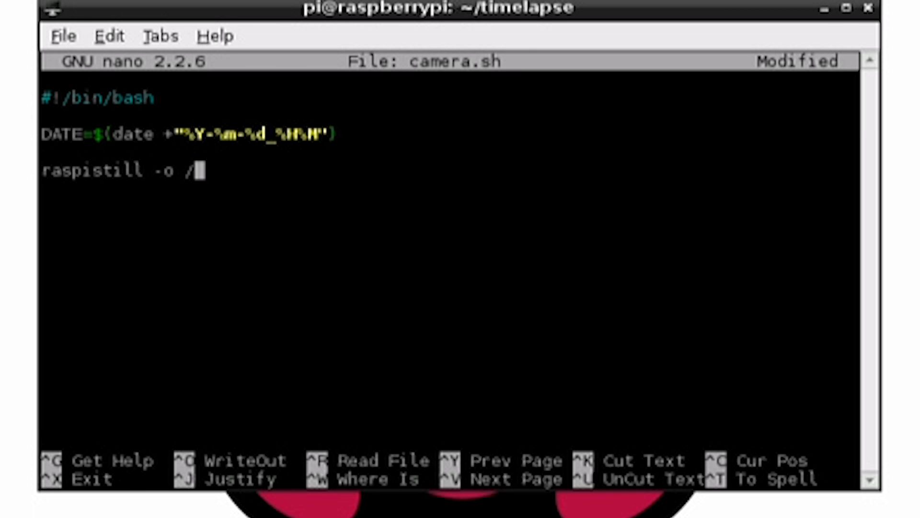
{"action": "type", "text": "home/pi/tim"}
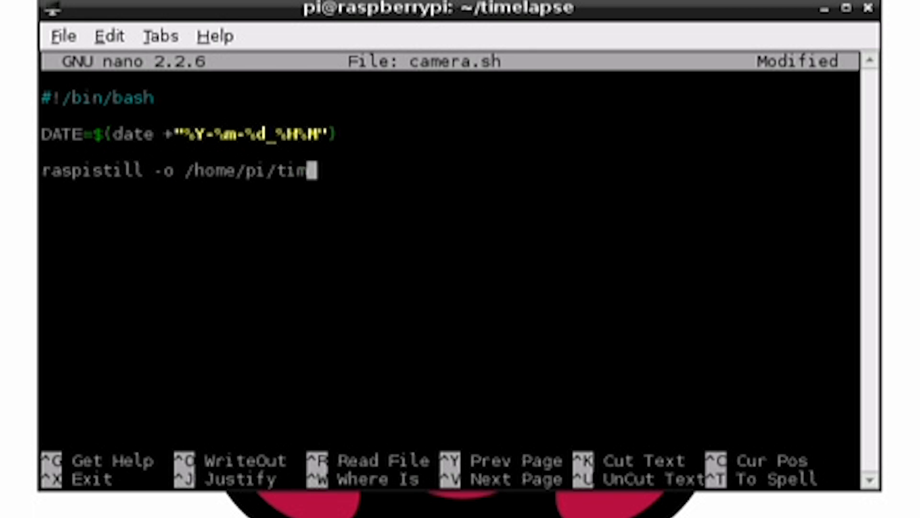
{"action": "type", "text": "elapse/$"}
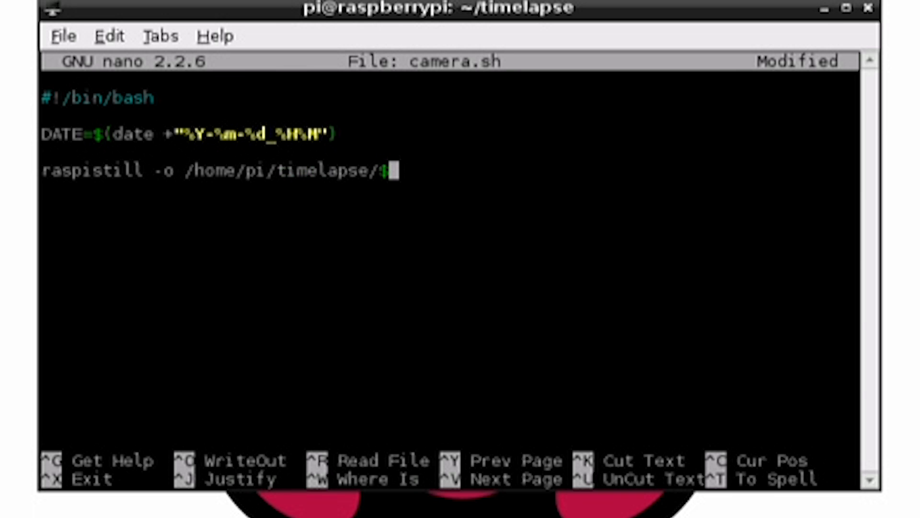
{"action": "type", "text": "$DATE."}
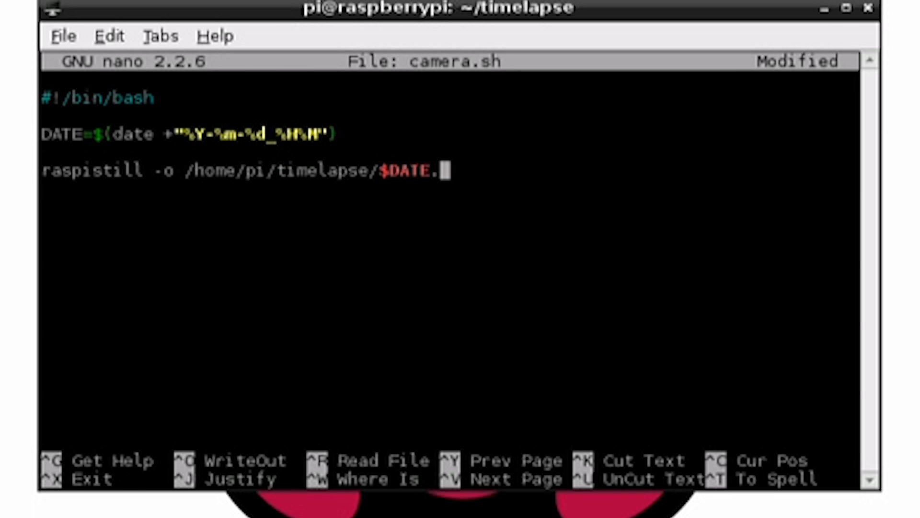
{"action": "key", "text": "ctrl+x"}
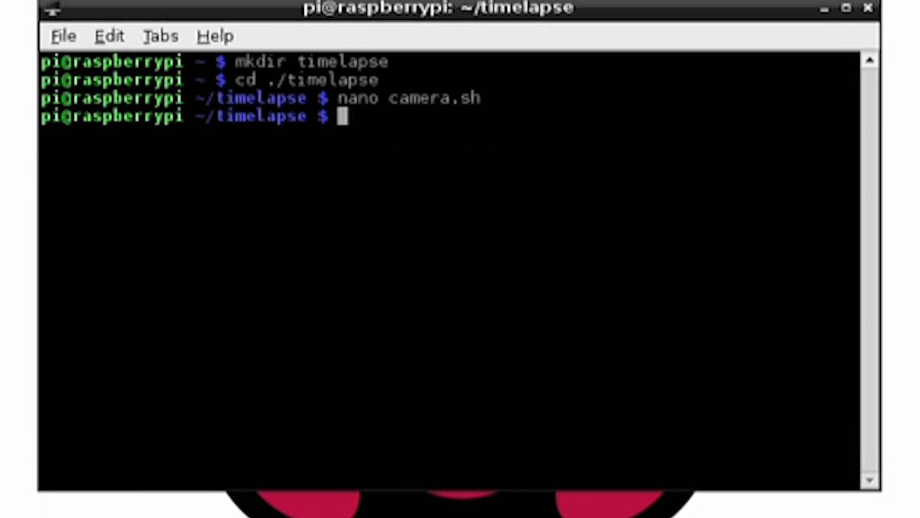
Run sh camera.sh to capture a date-stamped photo
{"action": "type", "text": "sh ca"}
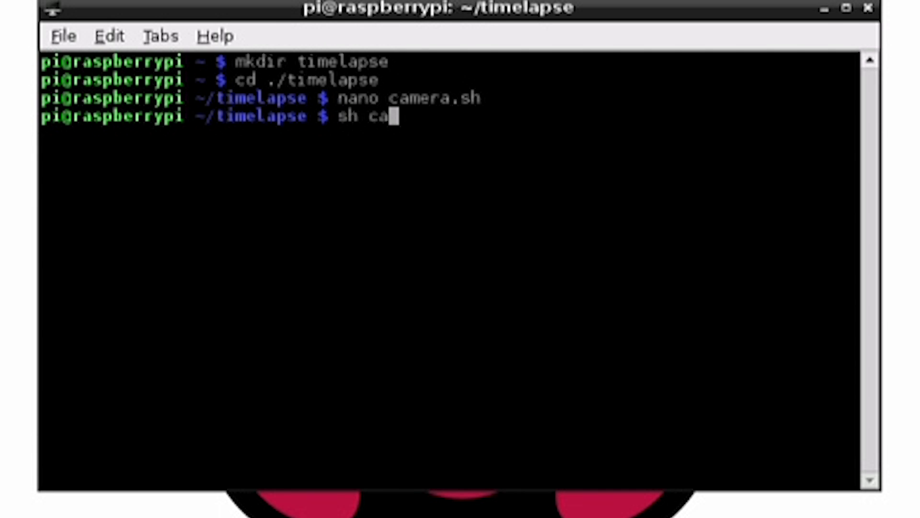
{"action": "type", "text": "mera.s"}
{"action": "type", "text": "sudo c"}
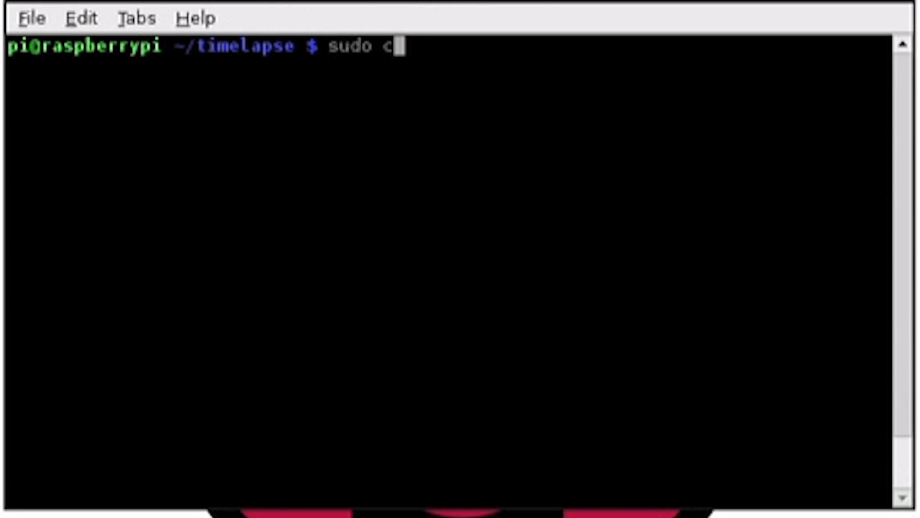
Add '* * * * * sh /home/pi/timelapse/camera.sh 2>&1' via sudo crontab -e and save it
{"action": "type", "text": "rontab"}
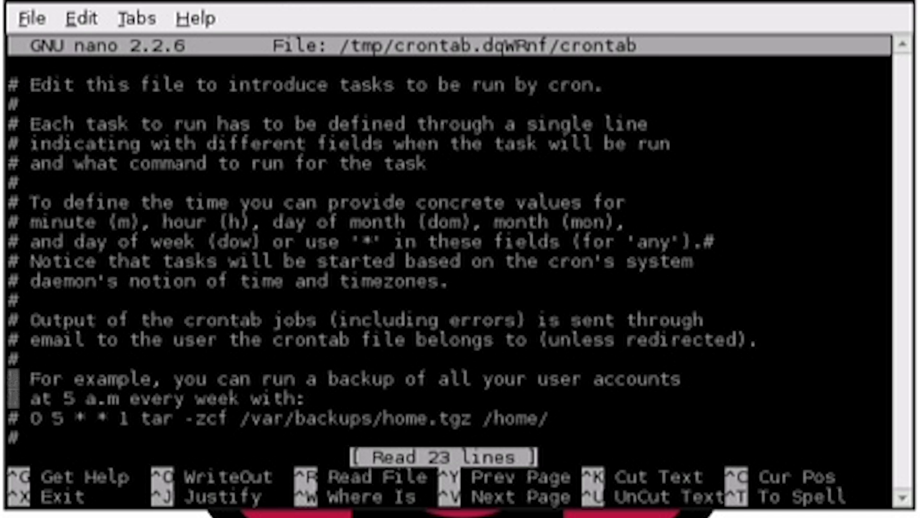
{"action": "scroll", "scroll_direction": "down", "scroll_amount": 3}
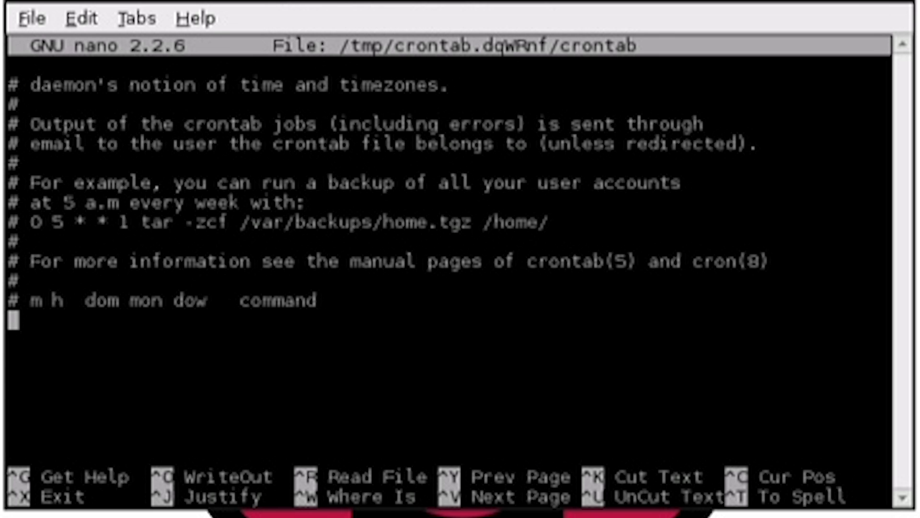
{"action": "type", "text": "* * * * *"}
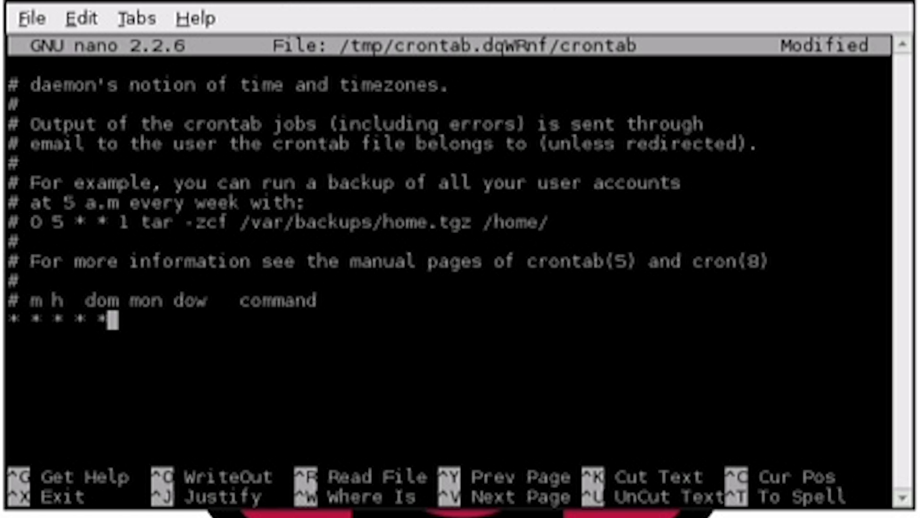
{"action": "type", "text": "sh"}
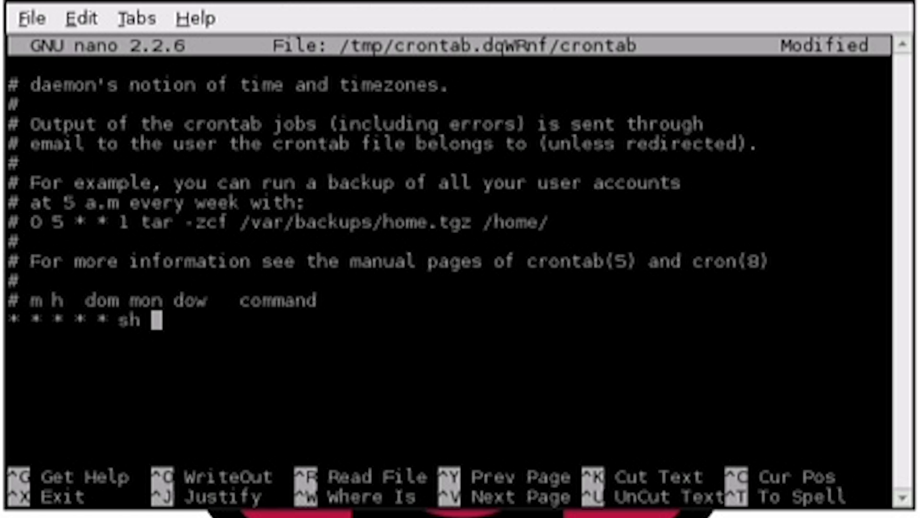
{"action": "type", "text": "/"}
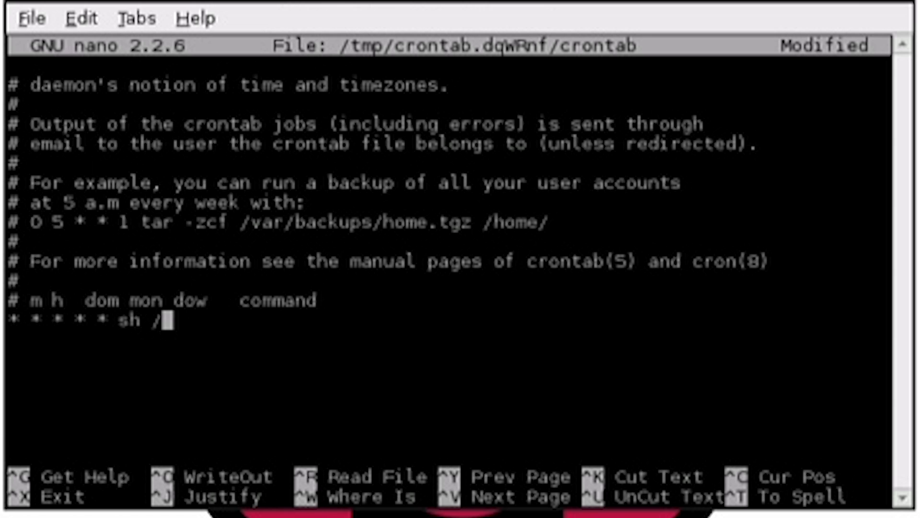
{"action": "type", "text": "home/p"}
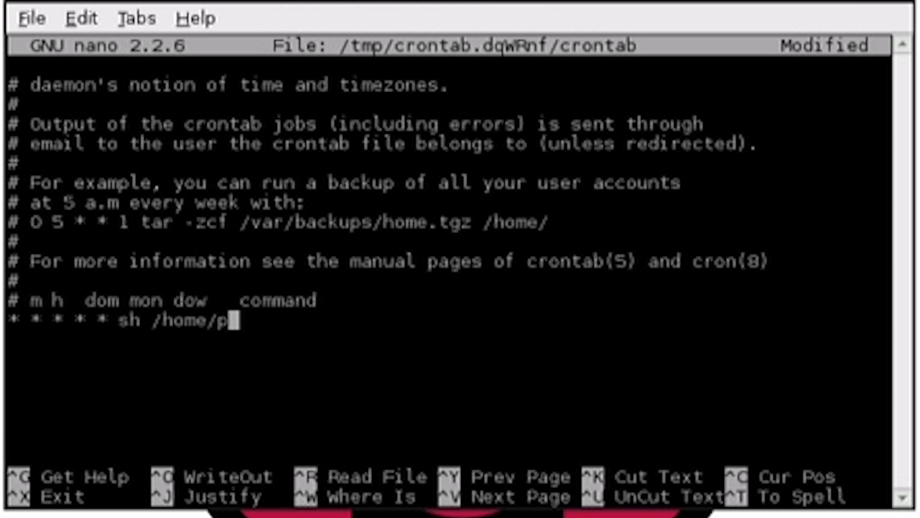
{"action": "type", "text": "i/t"}
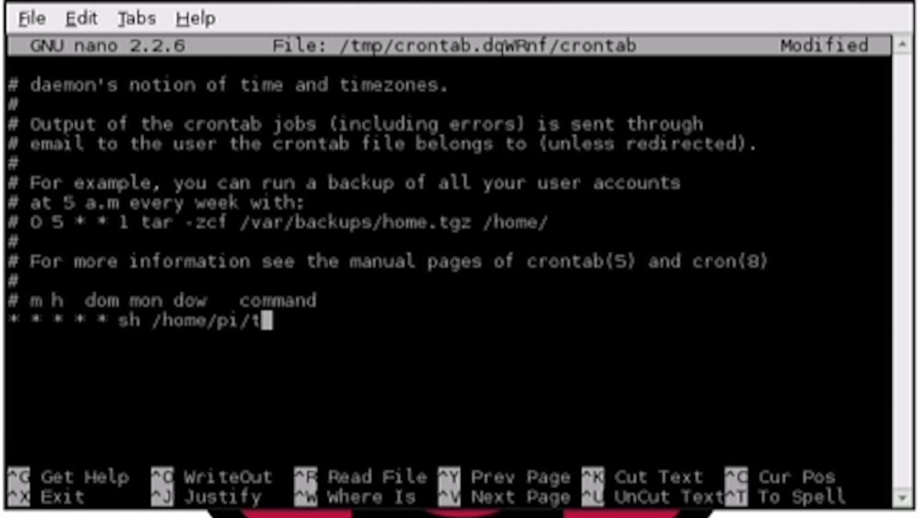
{"action": "type", "text": "imelapse"}
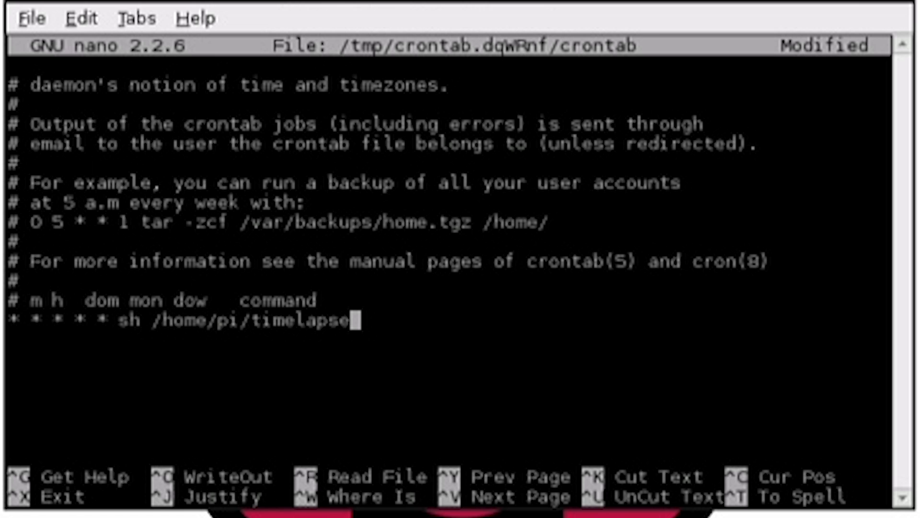
{"action": "type", "text": "/"}
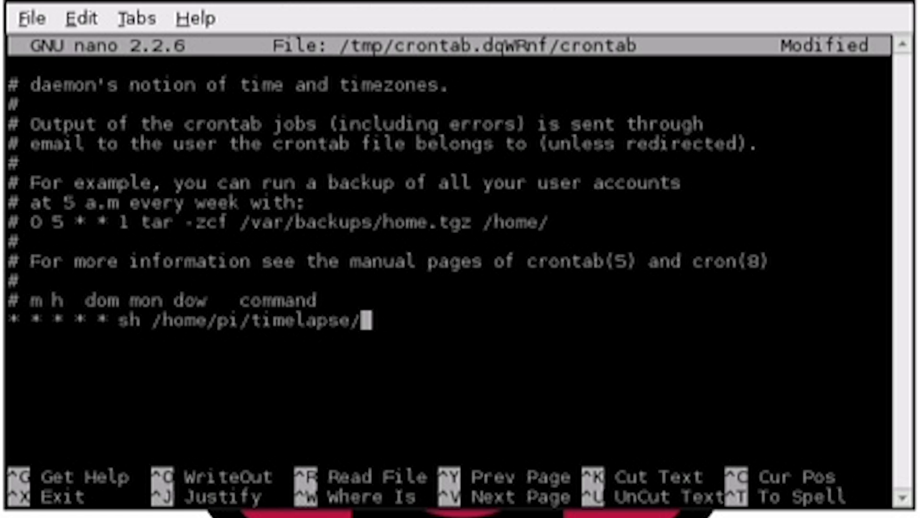
{"action": "type", "text": "camera"}
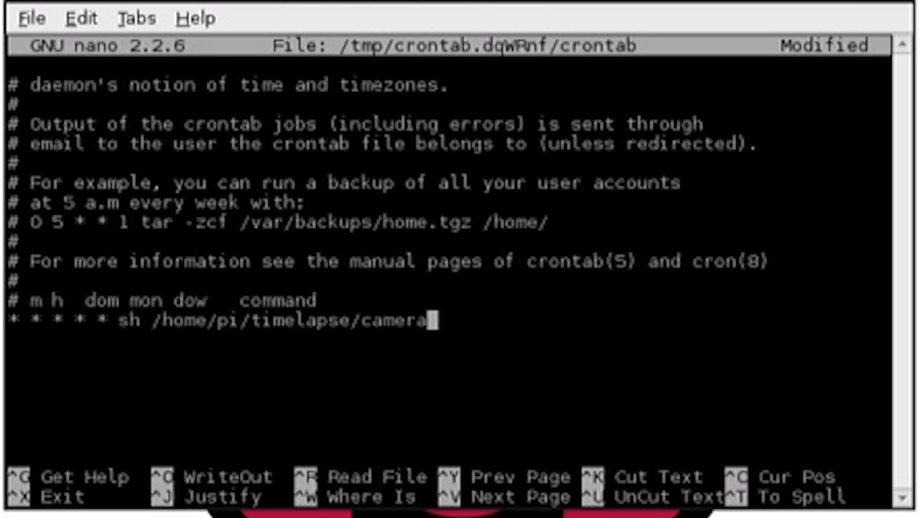
{"action": "type", "text": ".sh"}
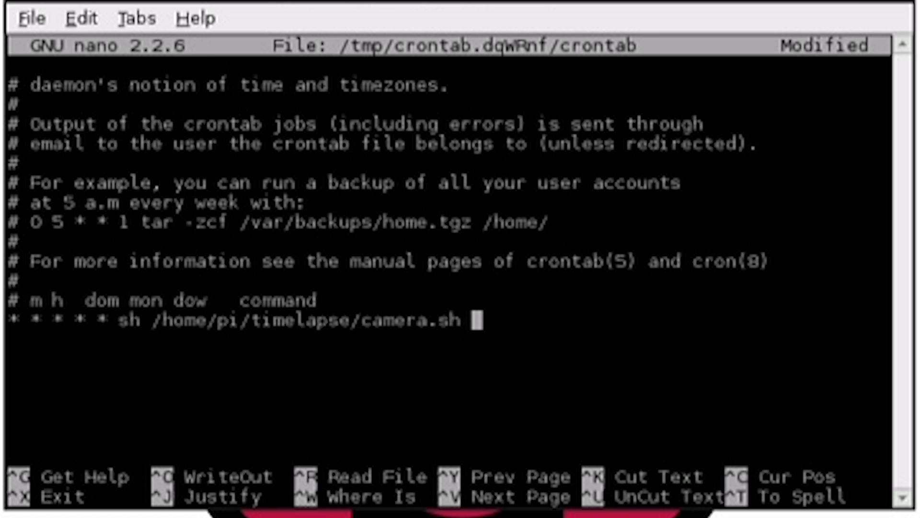
{"action": "type", "text": "2?"}
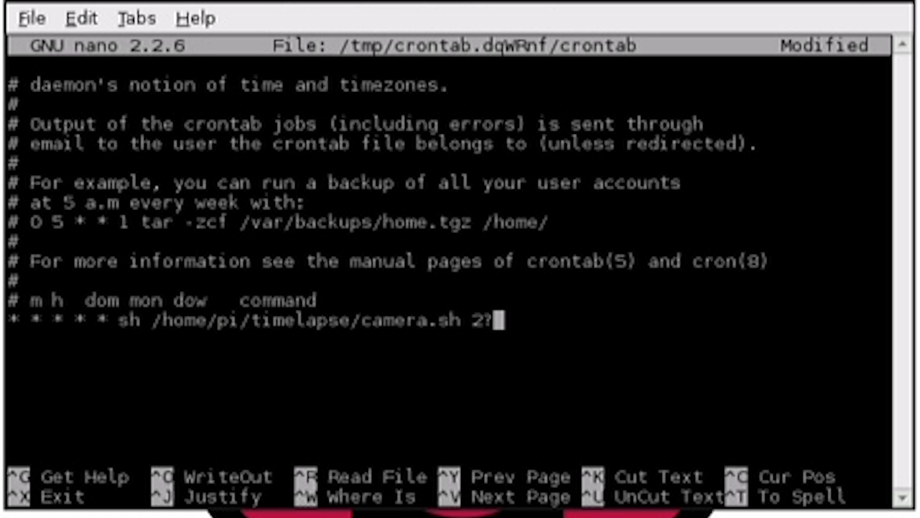
{"action": "type", "text": "&1"}
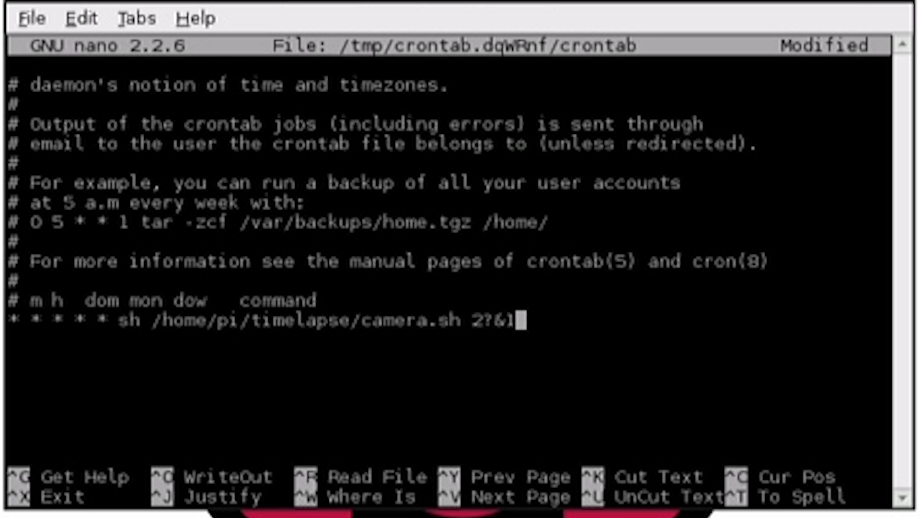
{"action": "key", "text": "ctrl+x"}
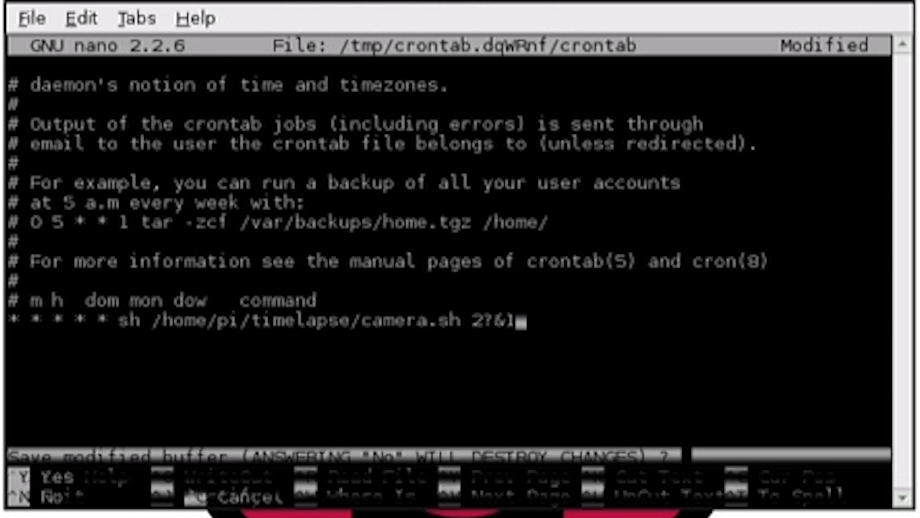
{"action": "key", "text": "y"}
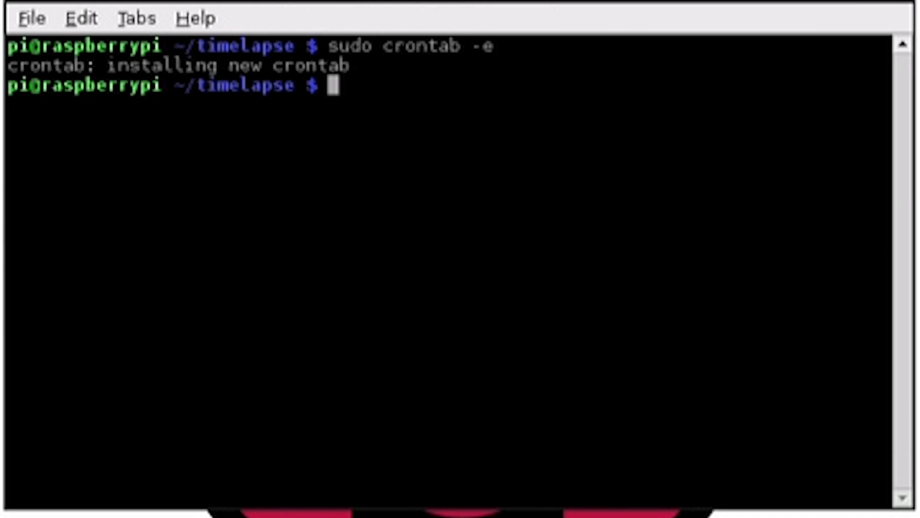
Monitor new photos with watch ls, then reopen the crontab with sudo crontab -e
{"action": "type", "text": "wat"}
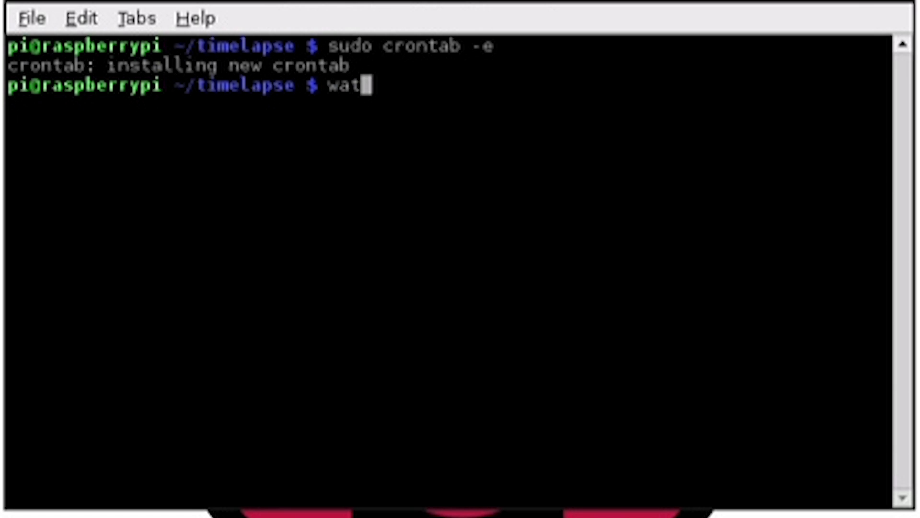
{"action": "type", "text": "ch ls"}
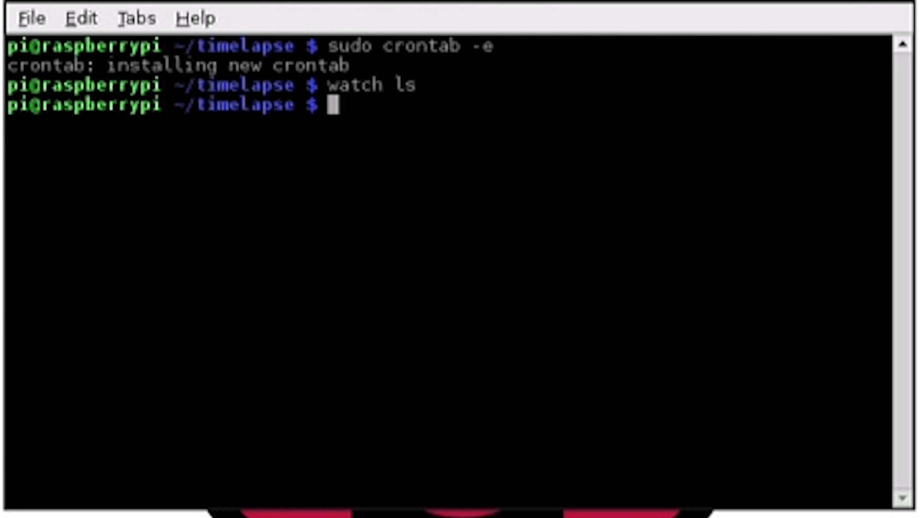
{"action": "type", "text": "sudo cront"}
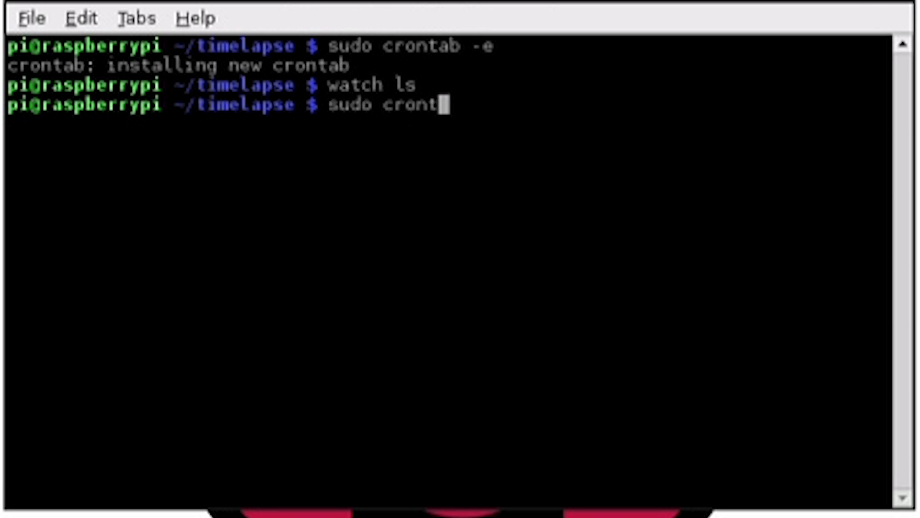
{"action": "type", "text": "ab -e"}
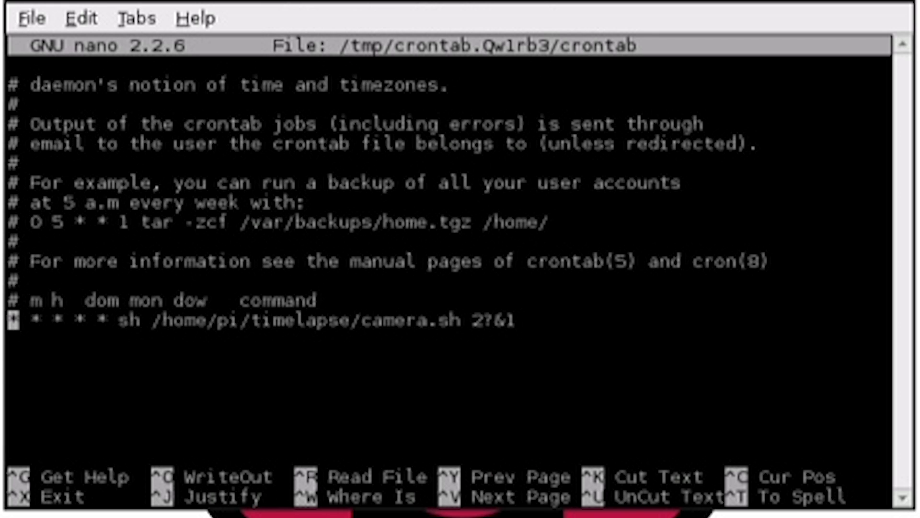
Prefix the camera.sh cron line with # and save the crontab to disable it
{"action": "type", "text": "#"}
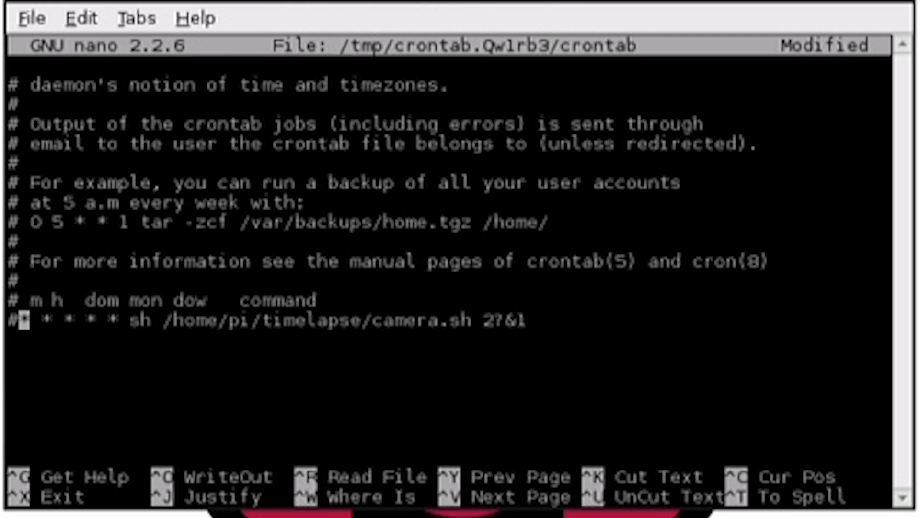
{"action": "key", "text": "ctrl+o"}
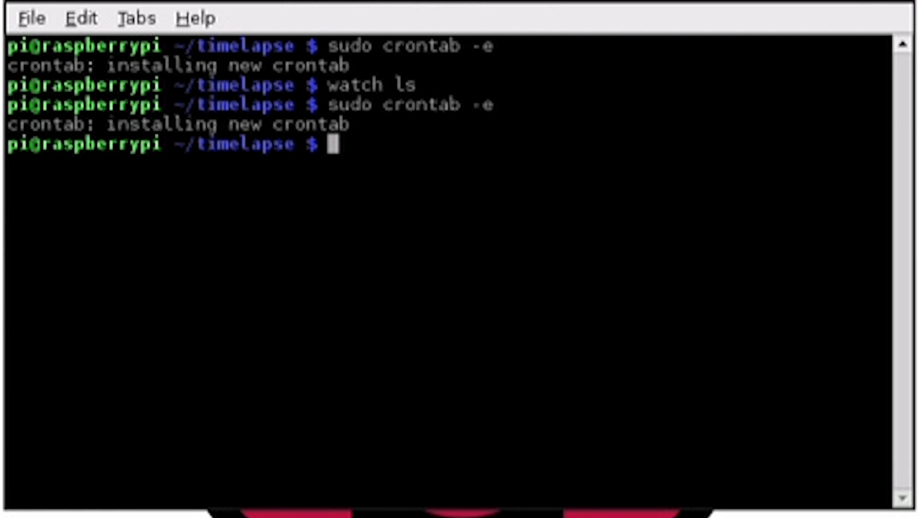
{"action": "mouse_move", "coordinate": [883, 11]}
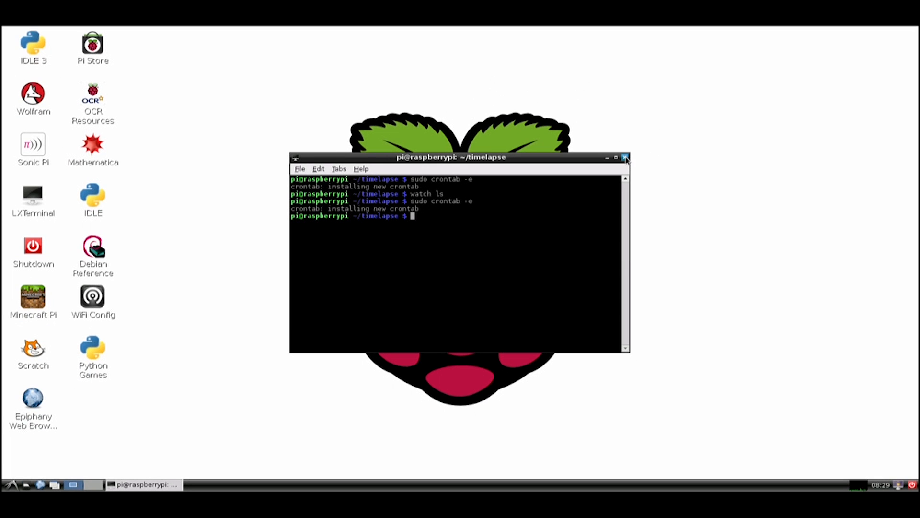
Close the terminal, select the three timelapse JPGs and copy them onto ESD-USB, then close PCManFM
{"action": "left_click", "coordinate": [626, 158]}
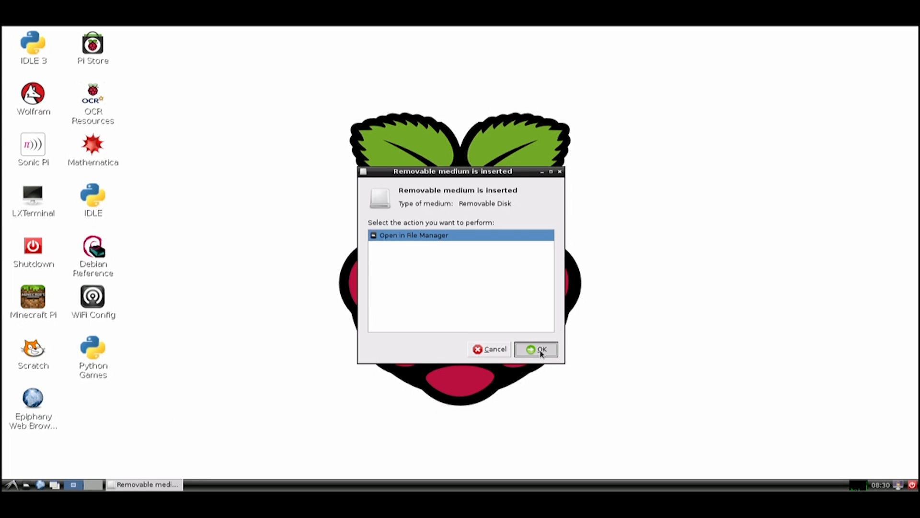
{"action": "left_click", "coordinate": [535, 349]}
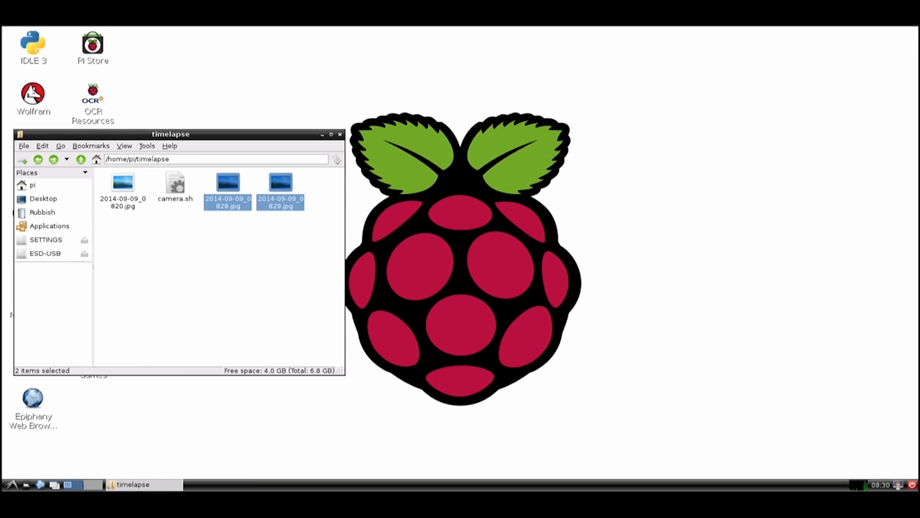
{"action": "left_click", "coordinate": [122, 182]}
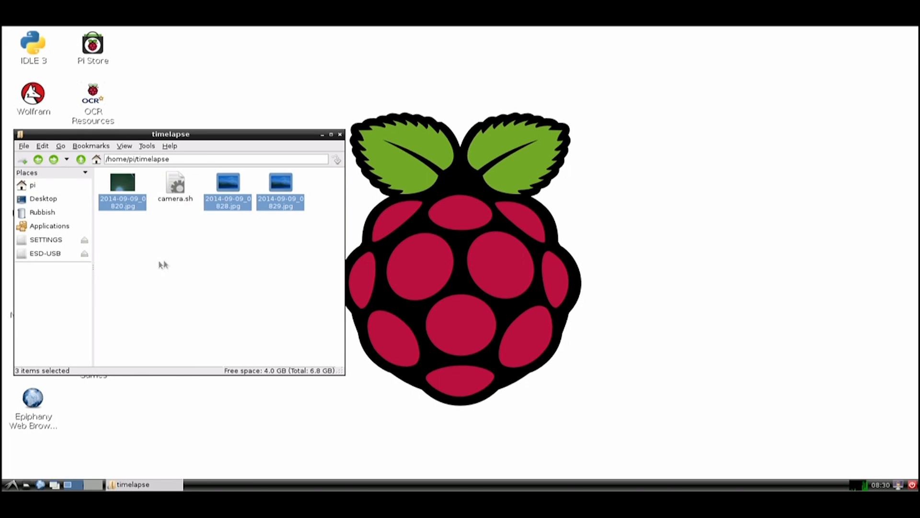
{"action": "left_click", "coordinate": [45, 253]}
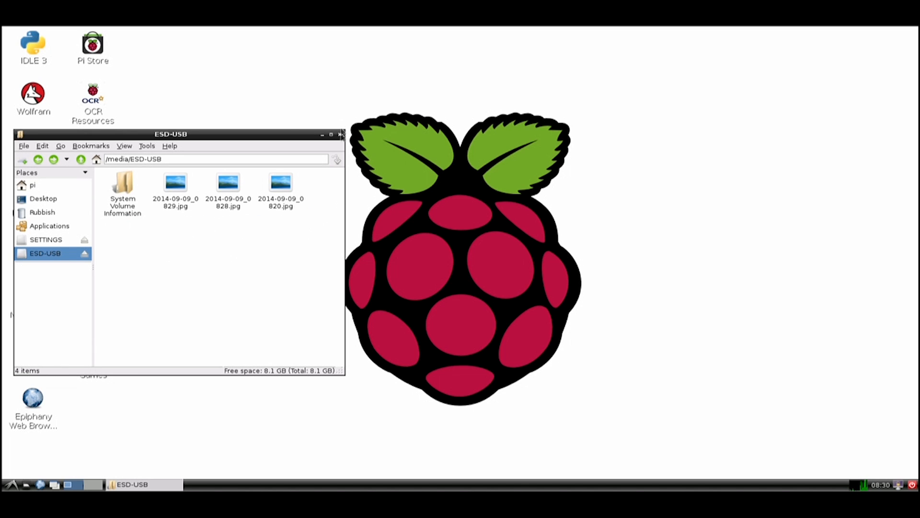
{"action": "left_click", "coordinate": [340, 134]}
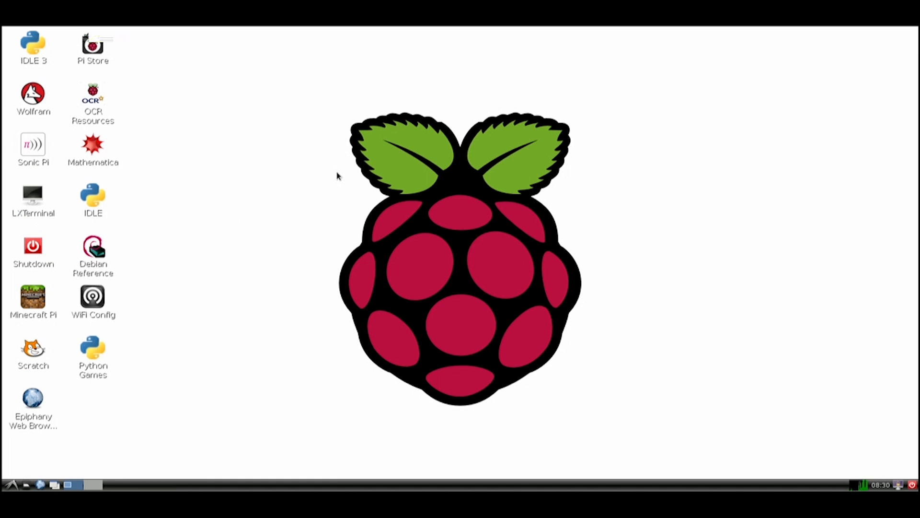